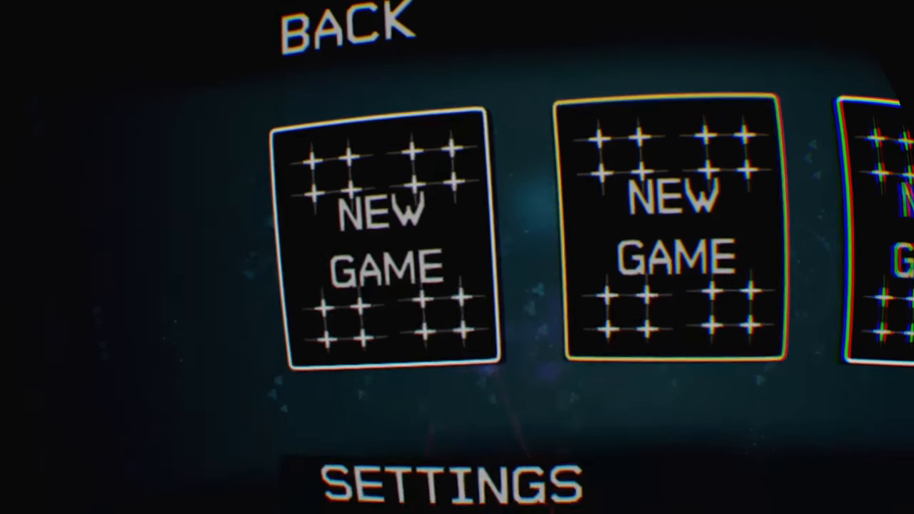
{"action": "left_click", "coordinate": [389, 242]}
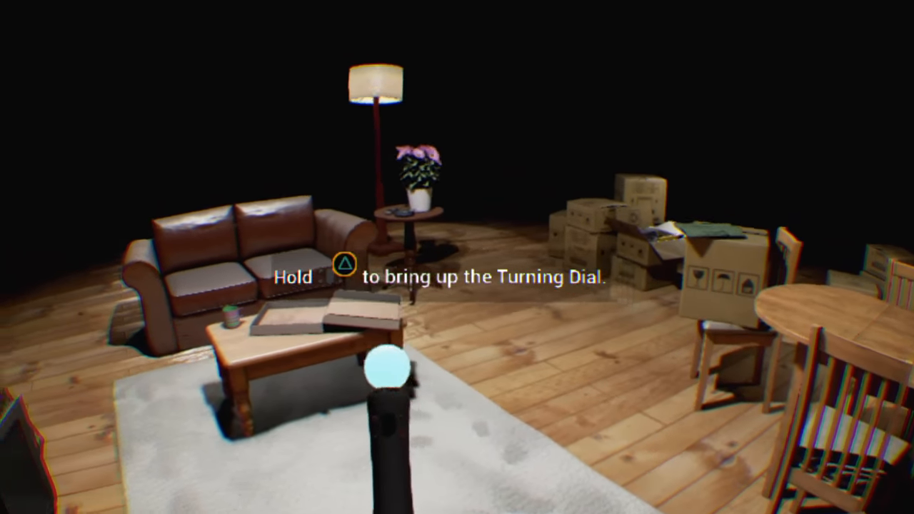
{"action": "key", "text": "triangle"}
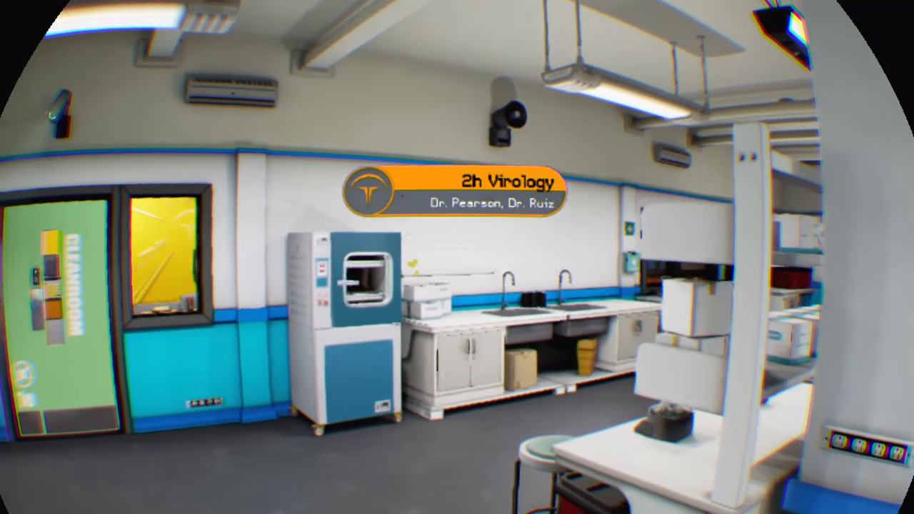
{"action": "key", "text": "Escape"}
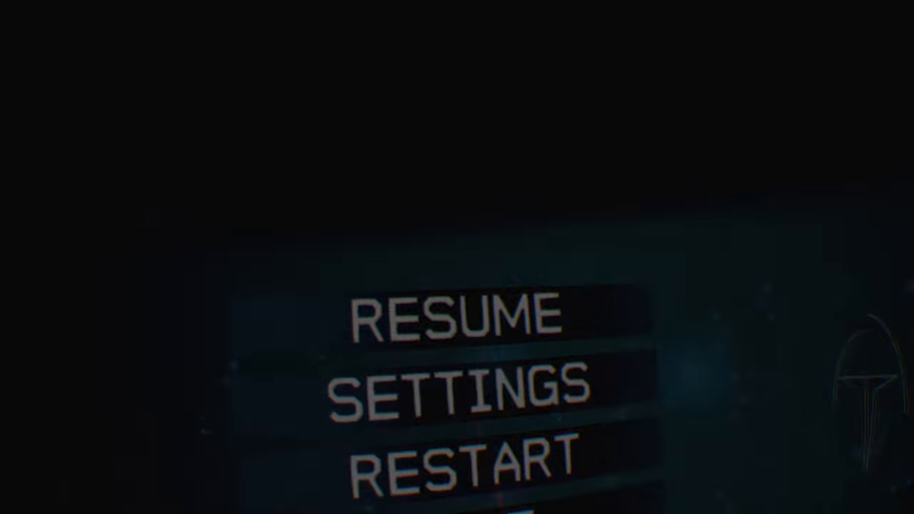
{"action": "left_click", "coordinate": [457, 318]}
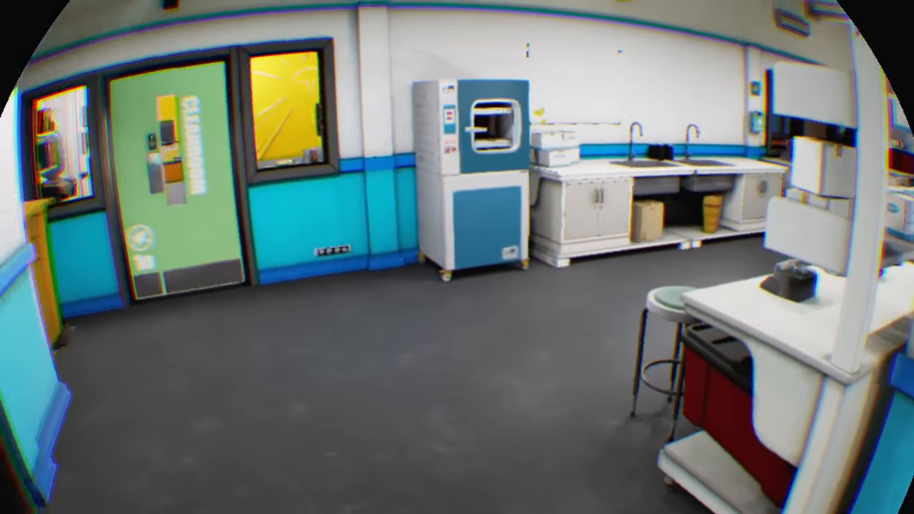
{"action": "scroll", "scroll_direction": "right", "scroll_amount": 3}
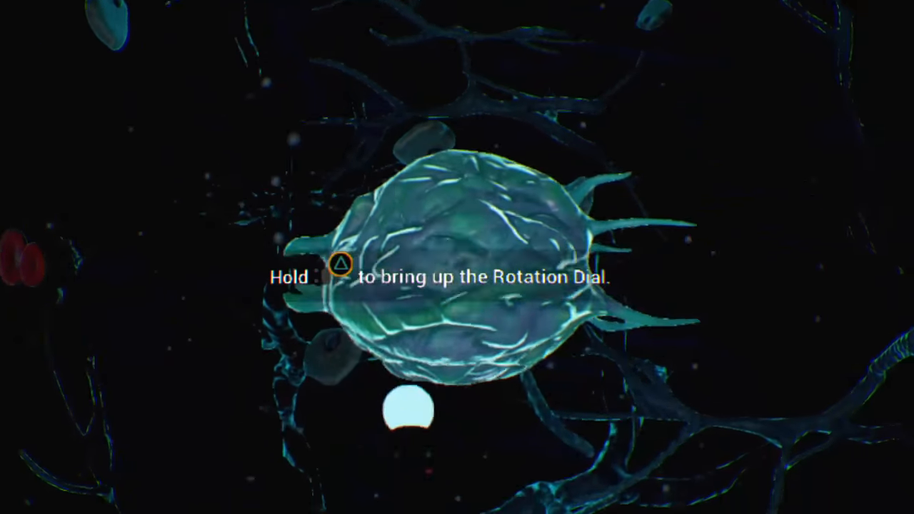
{"action": "key", "text": "triangle"}
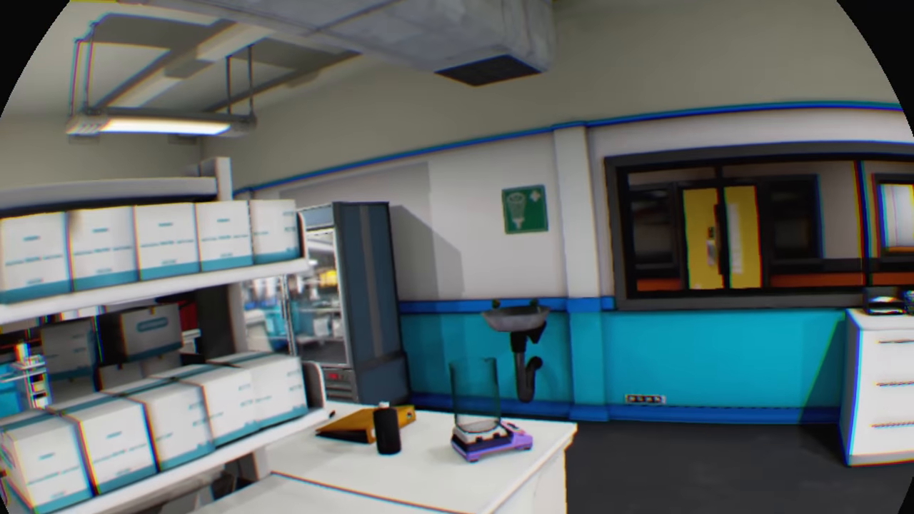
{"action": "mouse_move", "coordinate": [457, 257]}
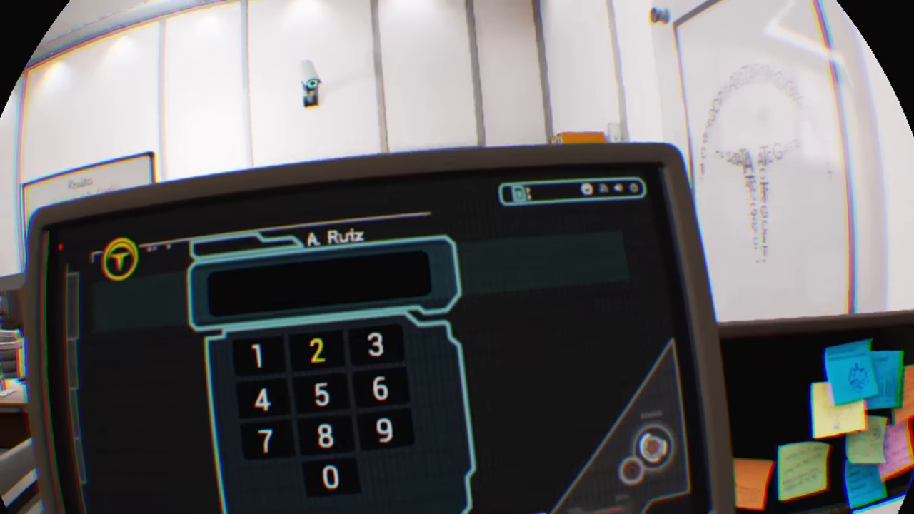
{"action": "left_click", "coordinate": [317, 353]}
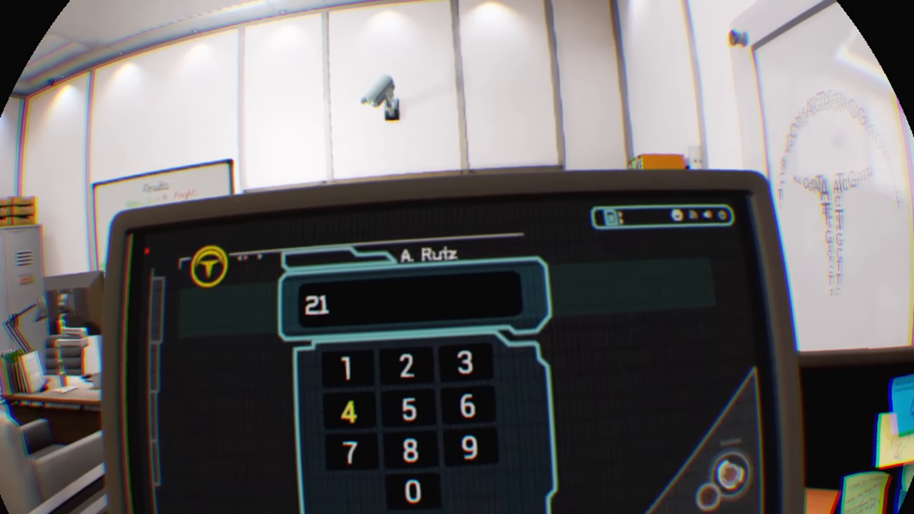
{"action": "left_click", "coordinate": [348, 451]}
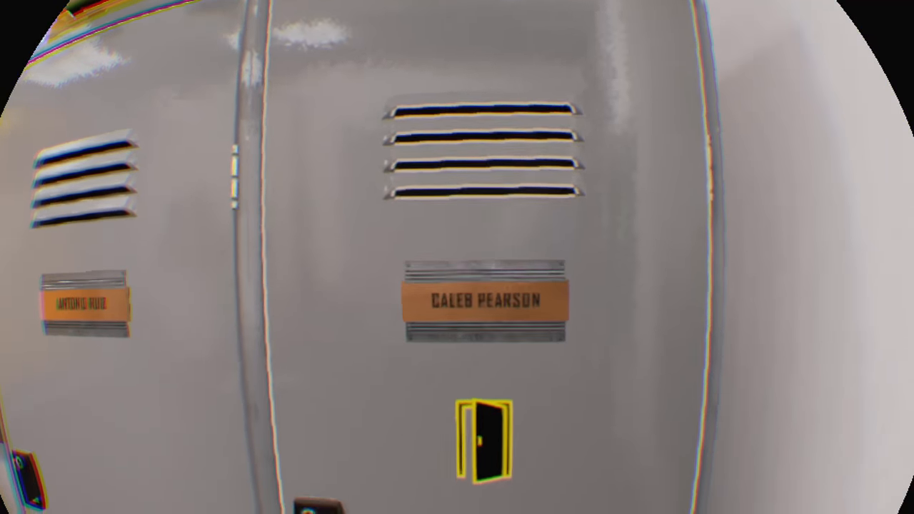
{"action": "left_click", "coordinate": [486, 439]}
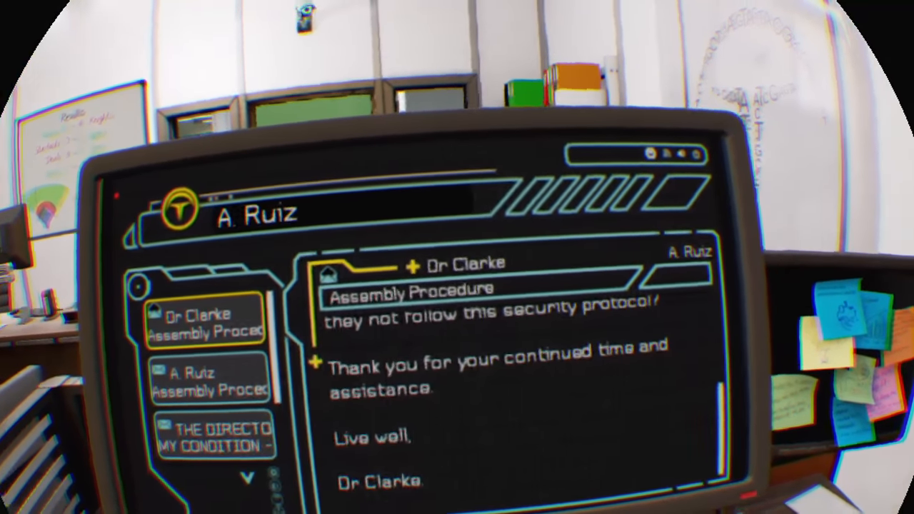
{"action": "left_click", "coordinate": [209, 380]}
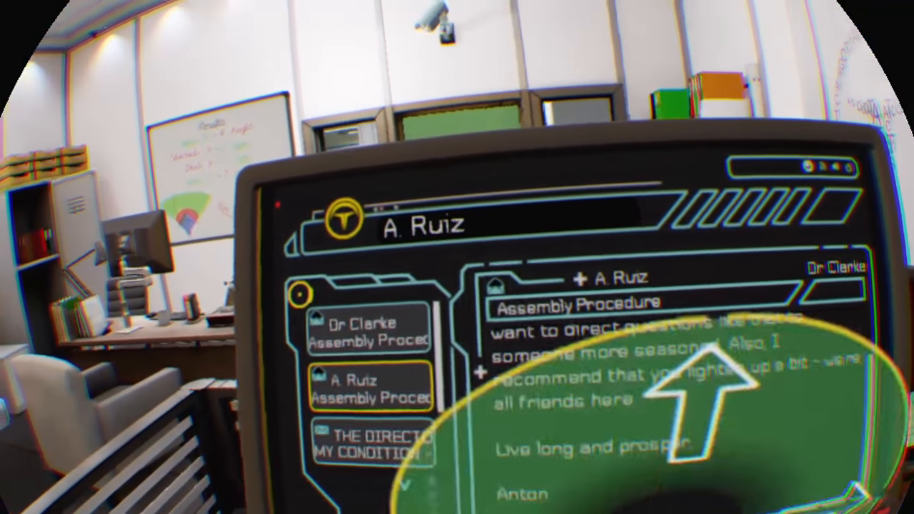
{"action": "left_click", "coordinate": [378, 443]}
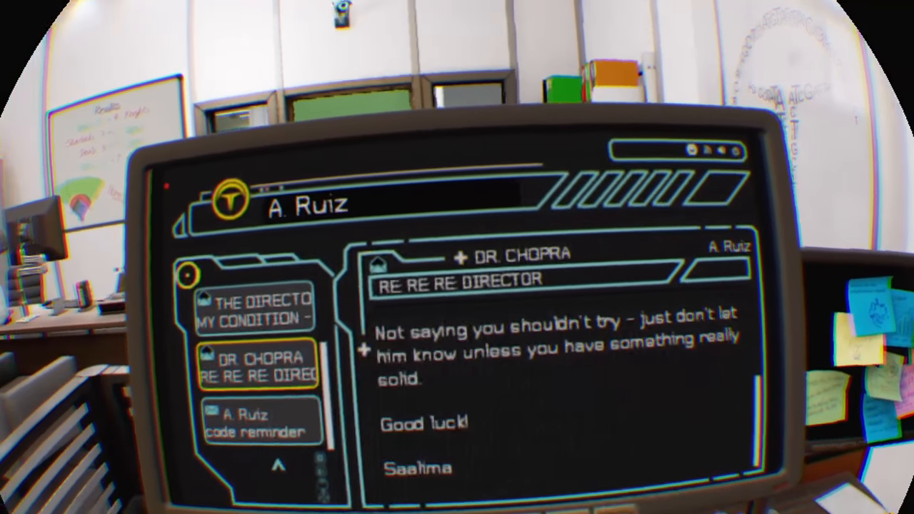
{"action": "left_click", "coordinate": [261, 421]}
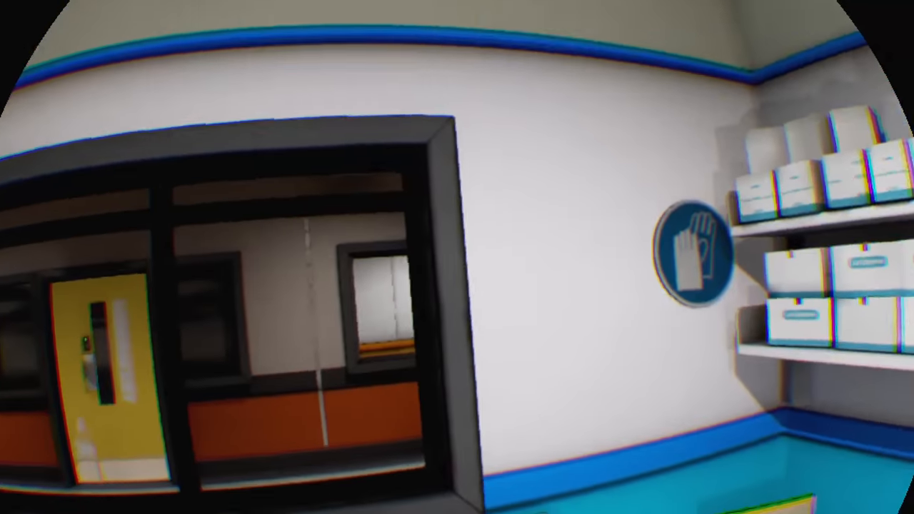
{"action": "scroll", "scroll_direction": "right", "scroll_amount": 3}
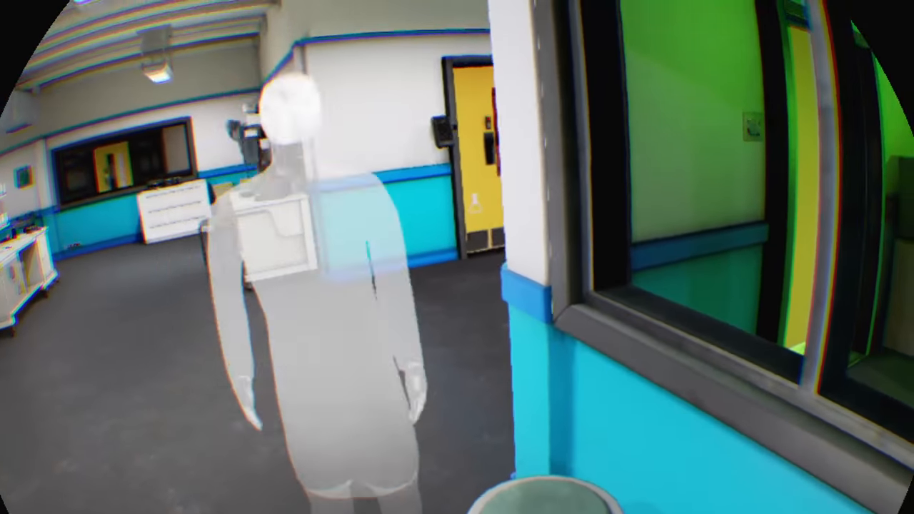
{"action": "scroll", "scroll_direction": "right", "scroll_amount": 3}
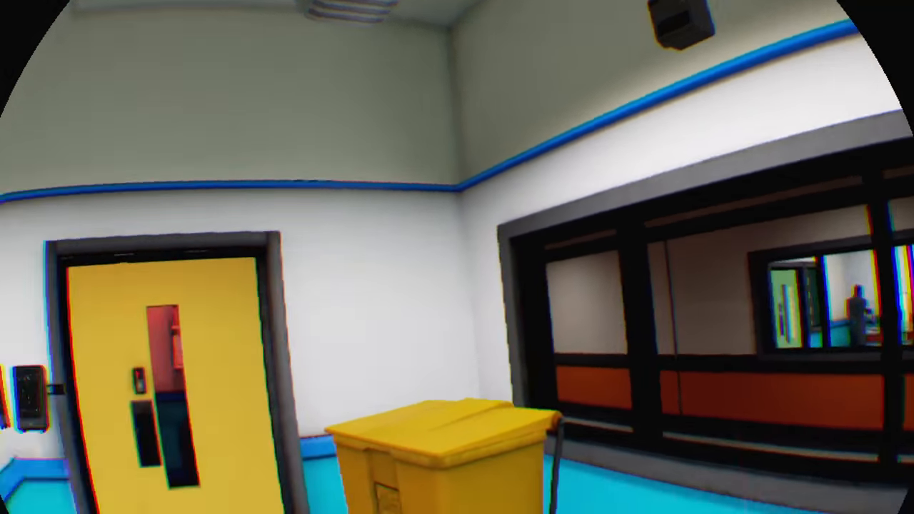
{"action": "mouse_move", "coordinate": [457, 257]}
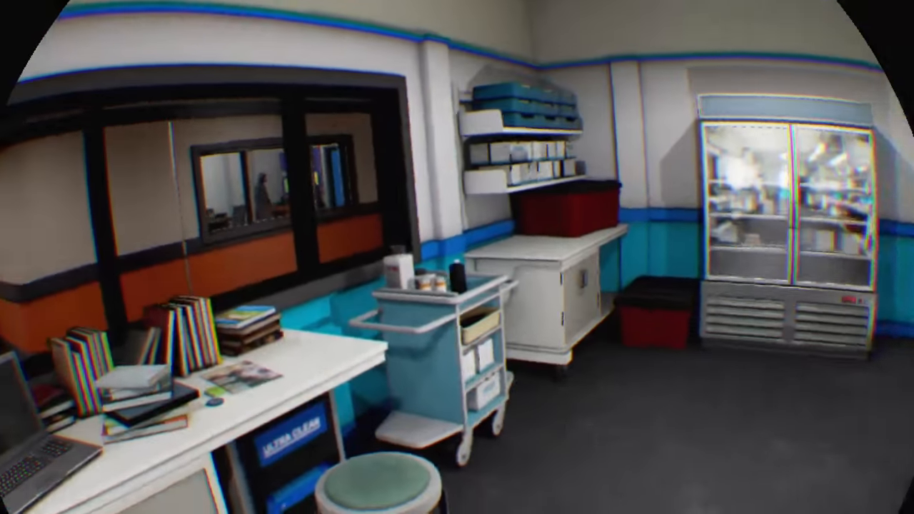
{"action": "scroll", "scroll_direction": "right", "scroll_amount": 3}
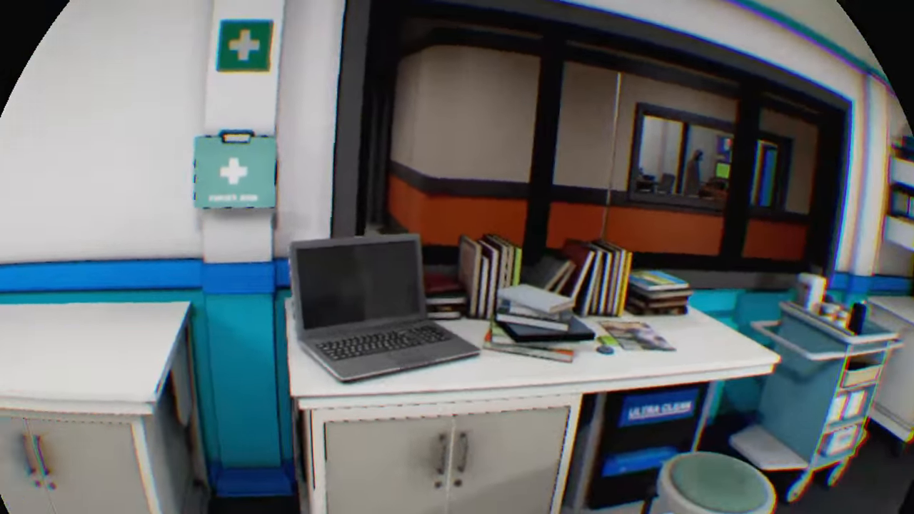